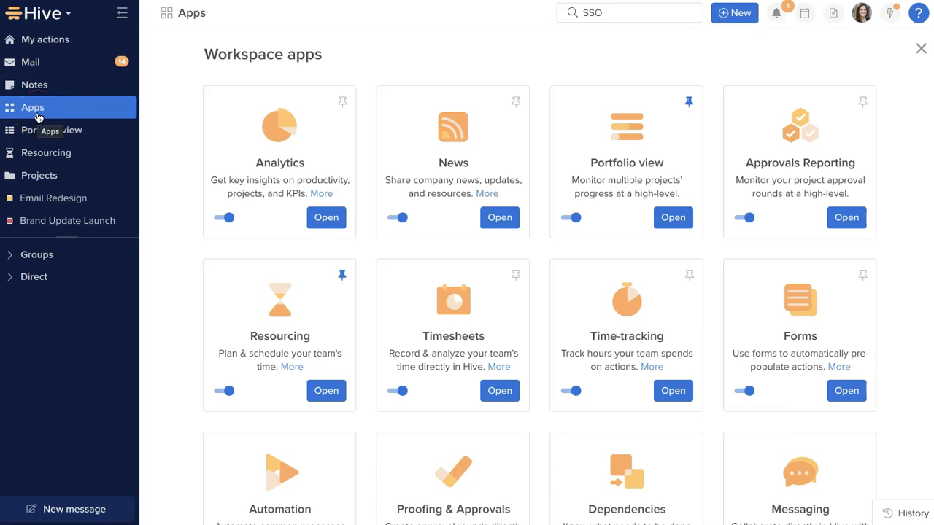
Scroll down the Workspace apps page before heading to the New Restaurant Gantt
scroll("down", 3)
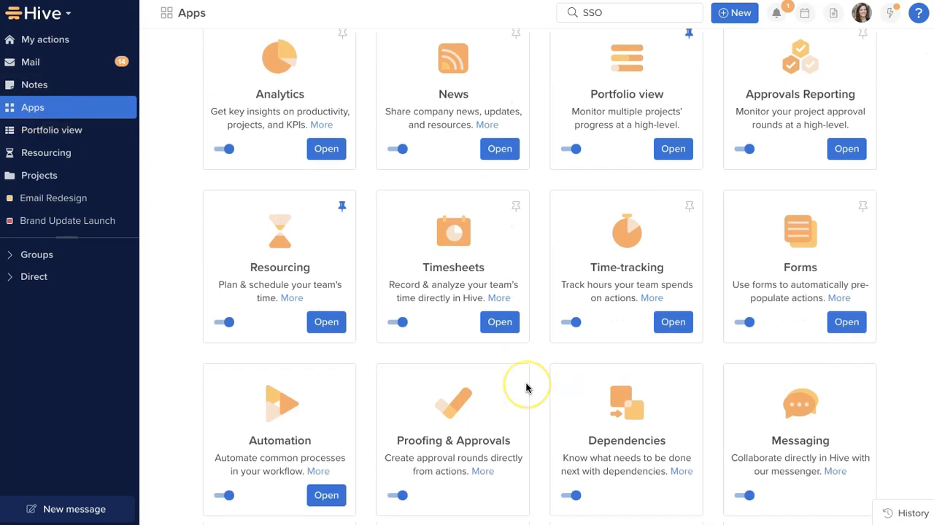
scroll("down", 3)
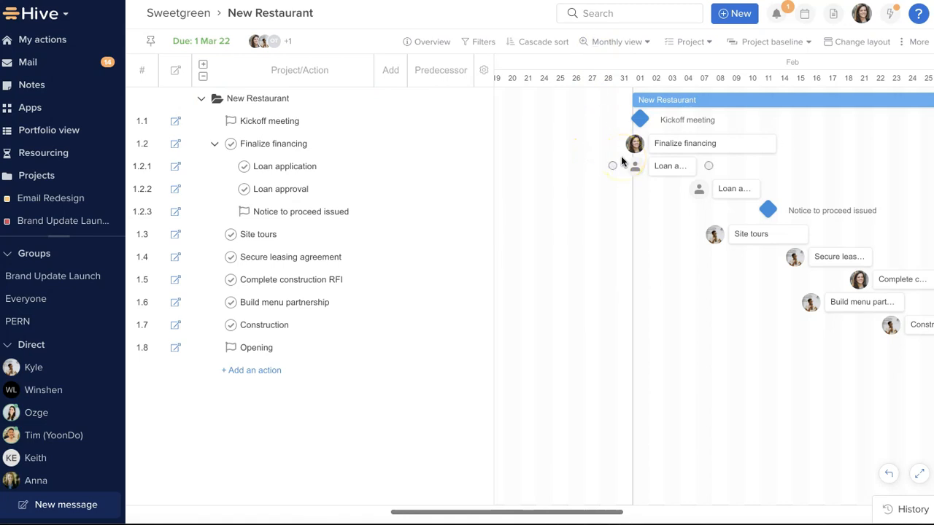
Link the Kickoff meeting milestone to Finalize financing as its predecessor
left_click(669, 166)
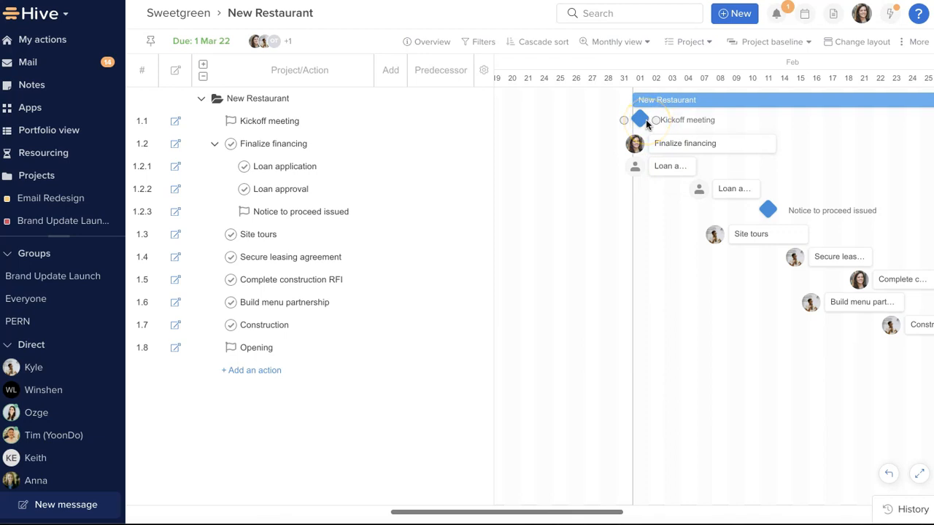
mouse_move(655, 123)
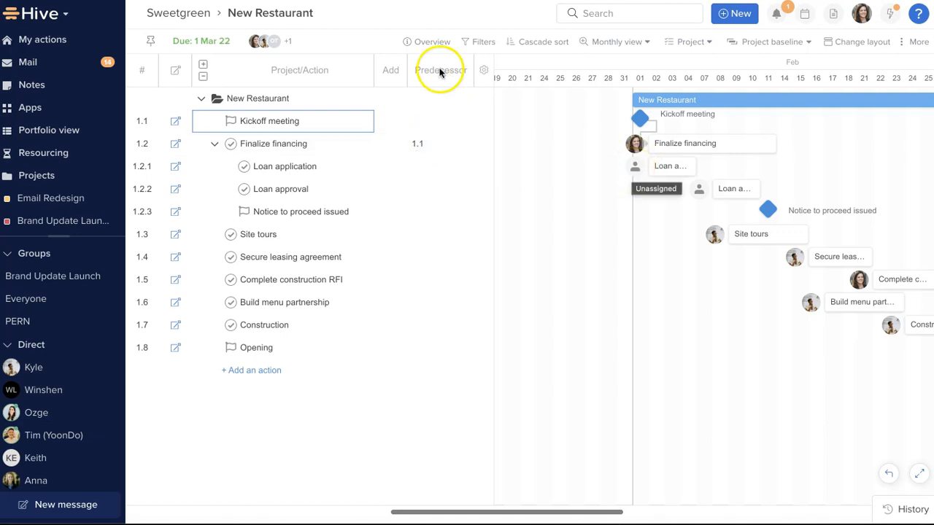
Show the Predecessor column and enter predecessors 1.3, 1.2.1 and 1.2.2 for leasing and loan rows
left_click(485, 70)
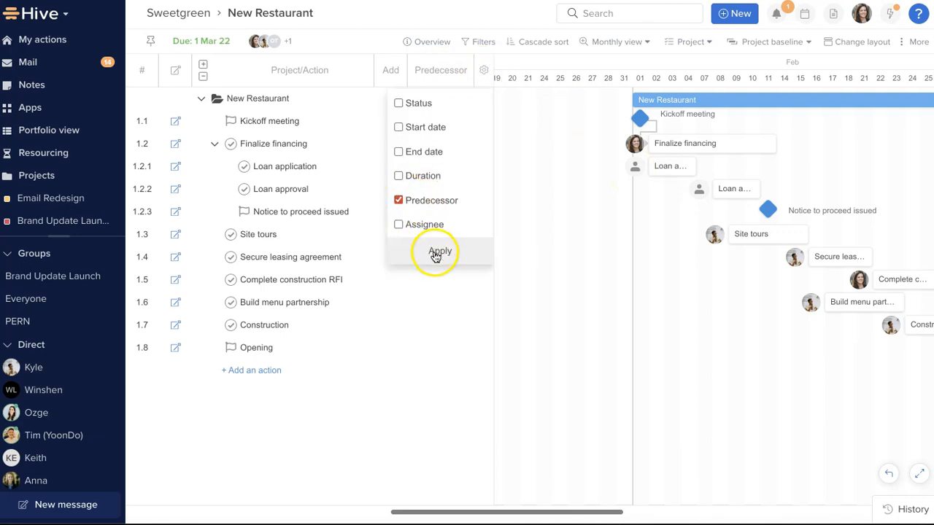
left_click(439, 251)
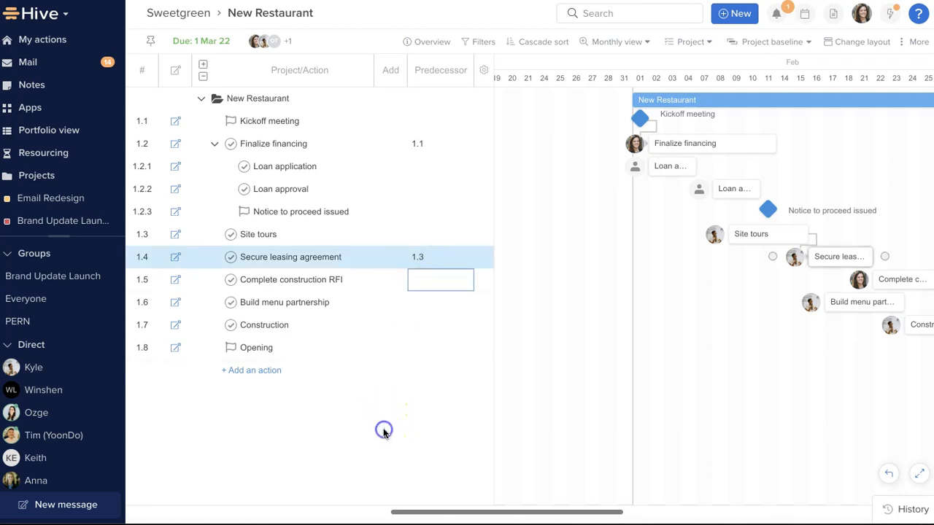
left_click(284, 166)
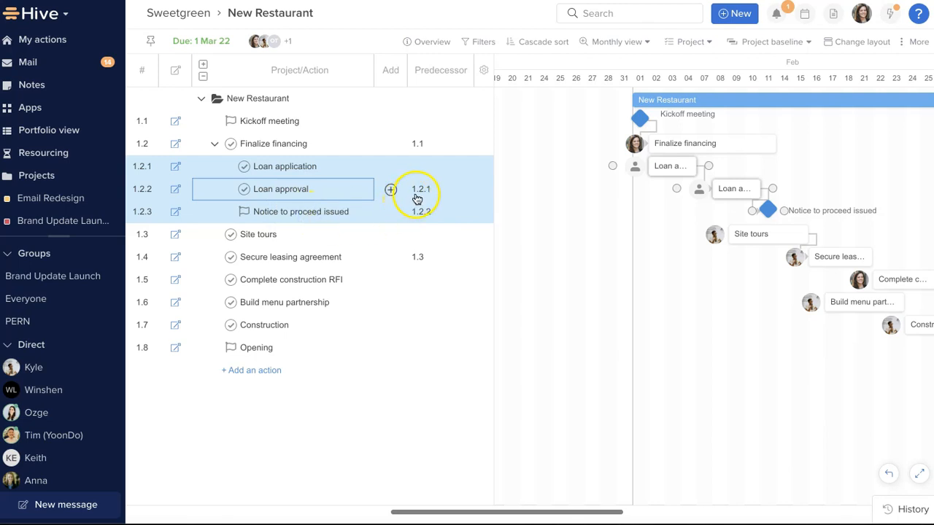
left_click(257, 99)
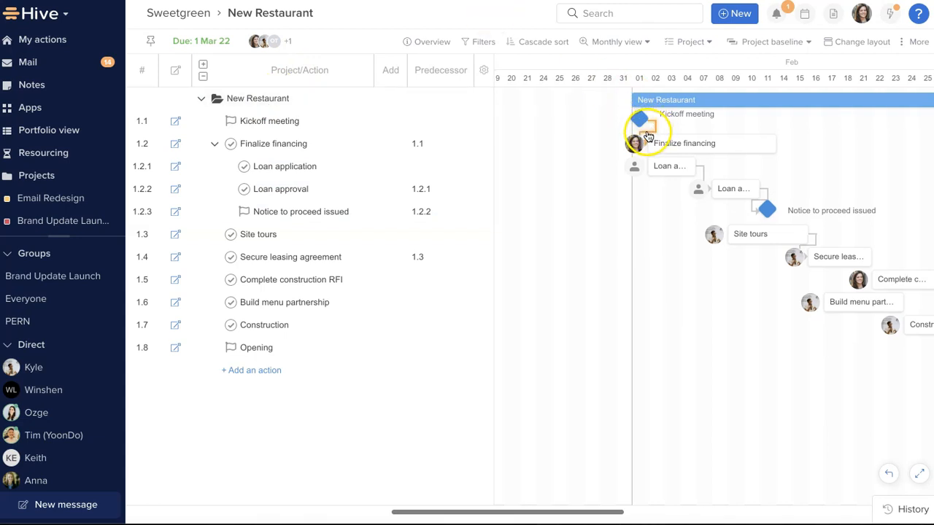
Remove the Kickoff meeting–Finalize financing link and revisit Secure leasing agreement's predecessor
left_click(648, 138)
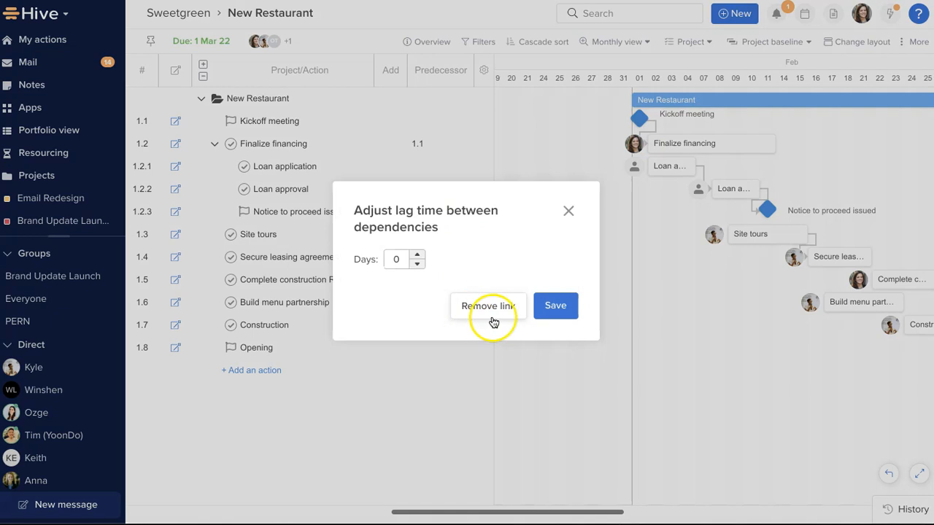
left_click(487, 306)
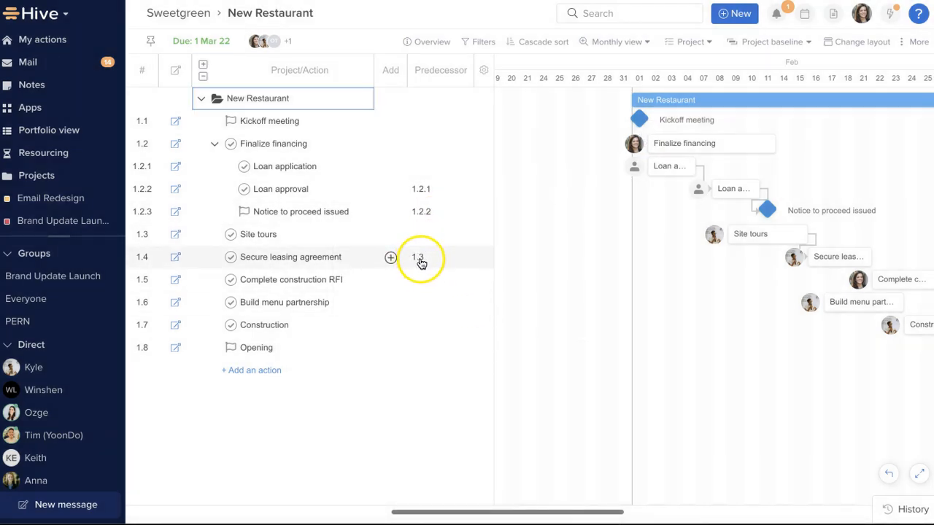
left_click(441, 257)
type("1.6.1FS")
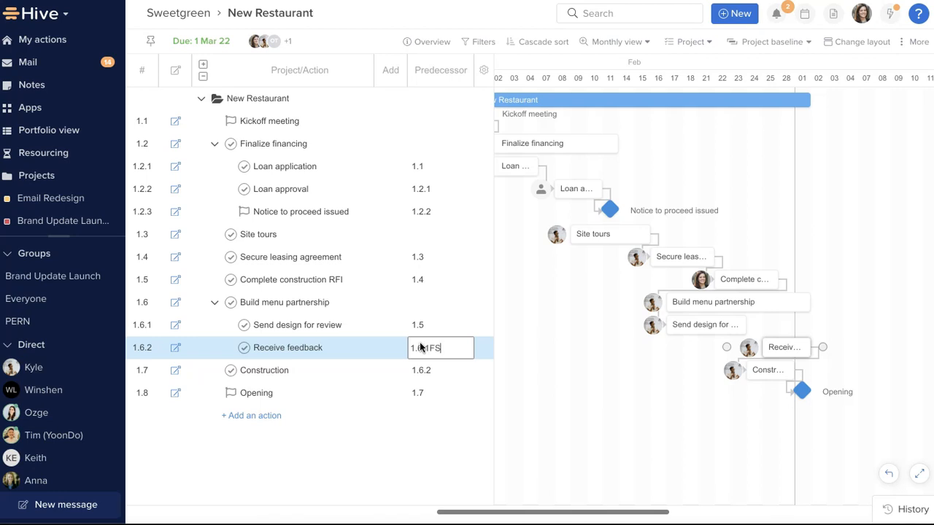
Give Receive feedback predecessor 1.6.1FS+3, a three-day lag after Send design for review
type("+3 days")
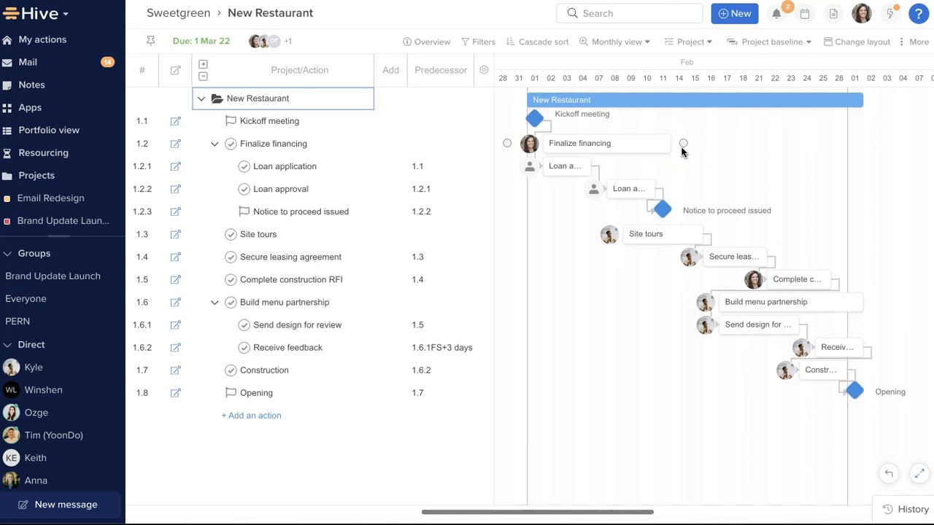
mouse_move(864, 119)
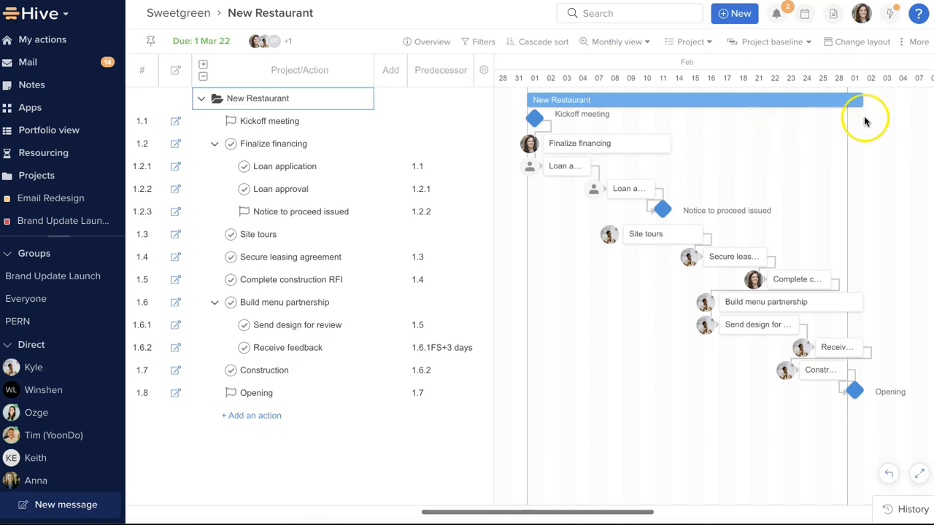
Apply auto scheduling Off via More, then select Kickoff meeting and Secure leasing agreement bars
left_click(918, 41)
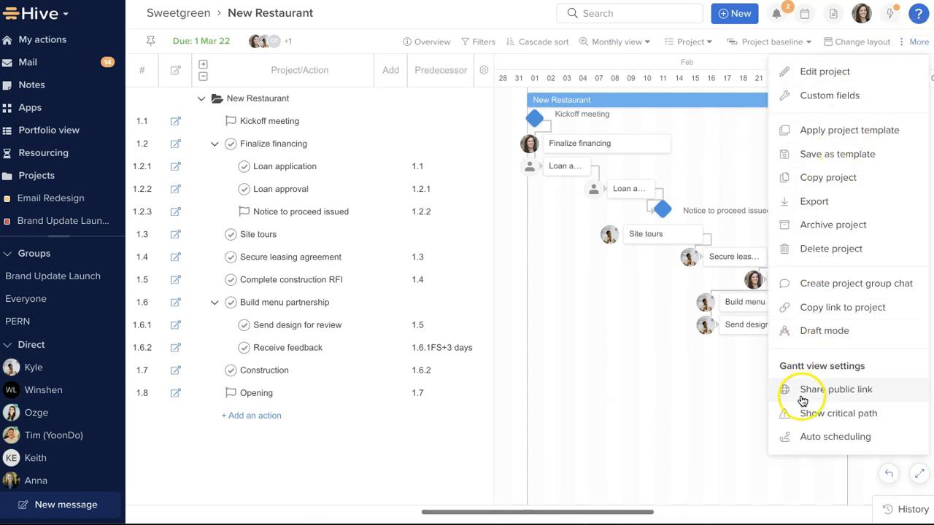
mouse_move(797, 437)
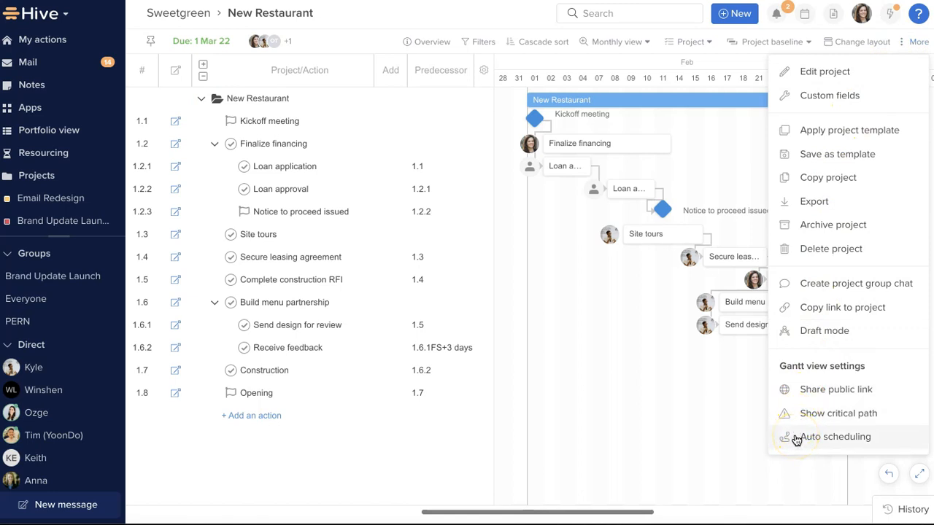
left_click(835, 437)
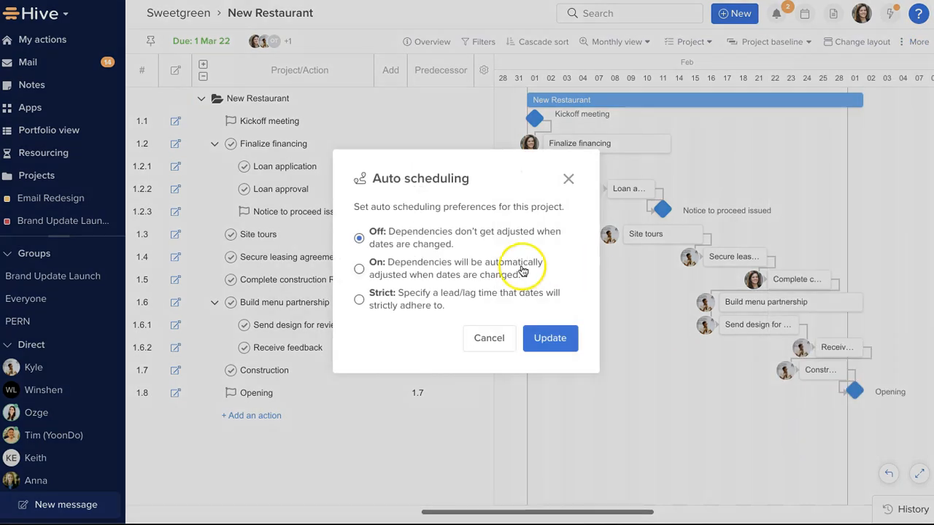
mouse_move(409, 274)
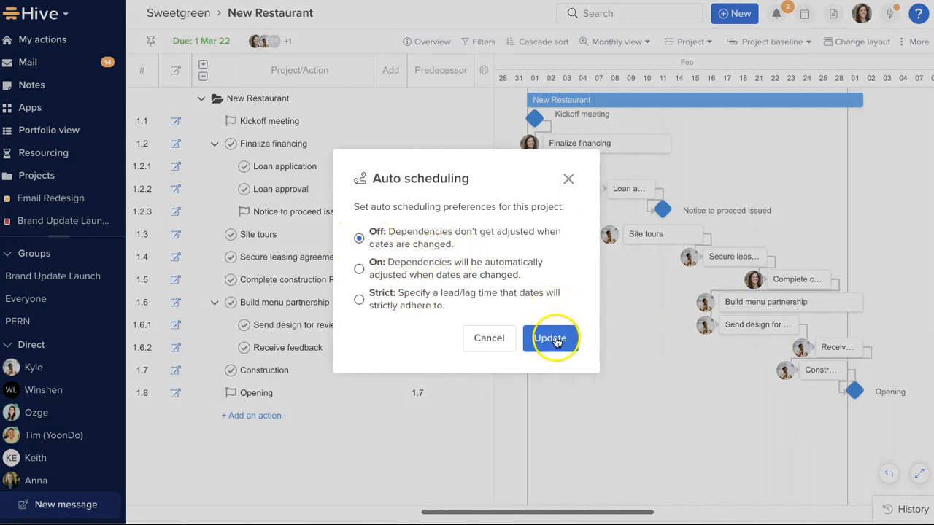
left_click(552, 338)
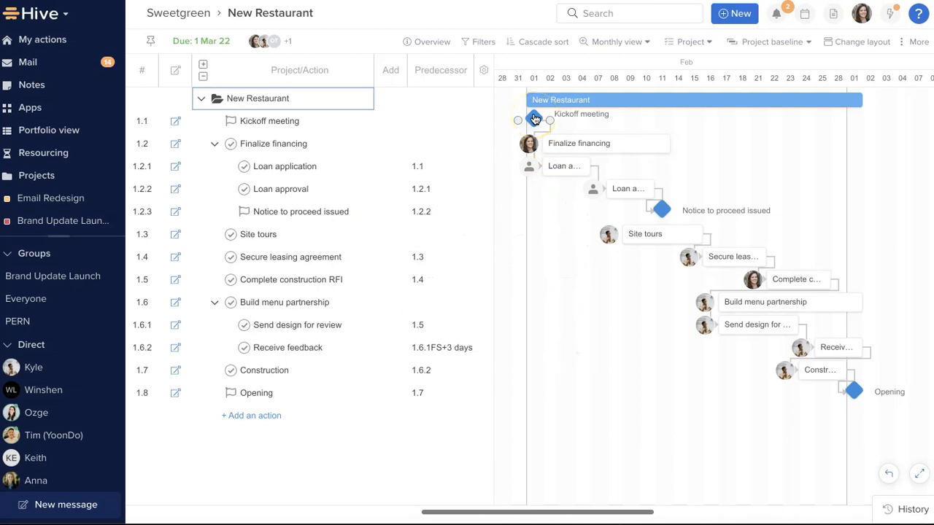
left_click(729, 257)
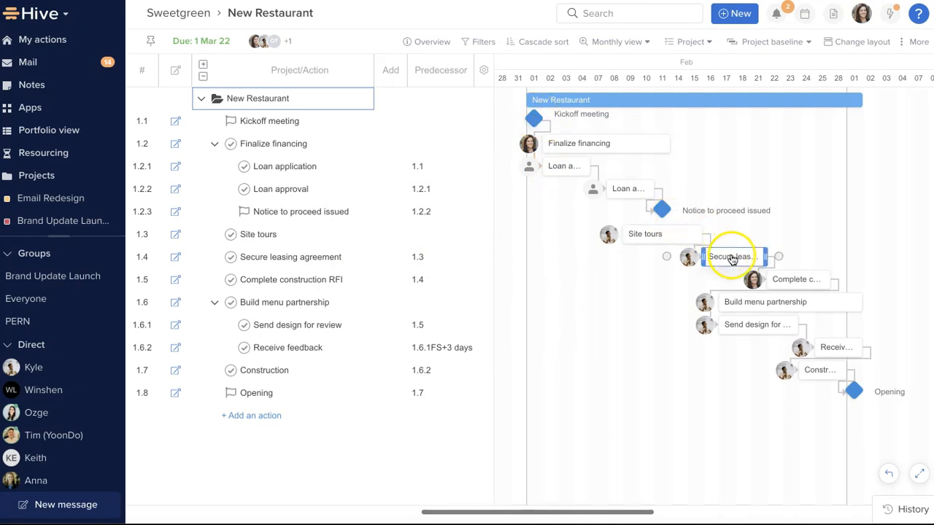
left_click(756, 257)
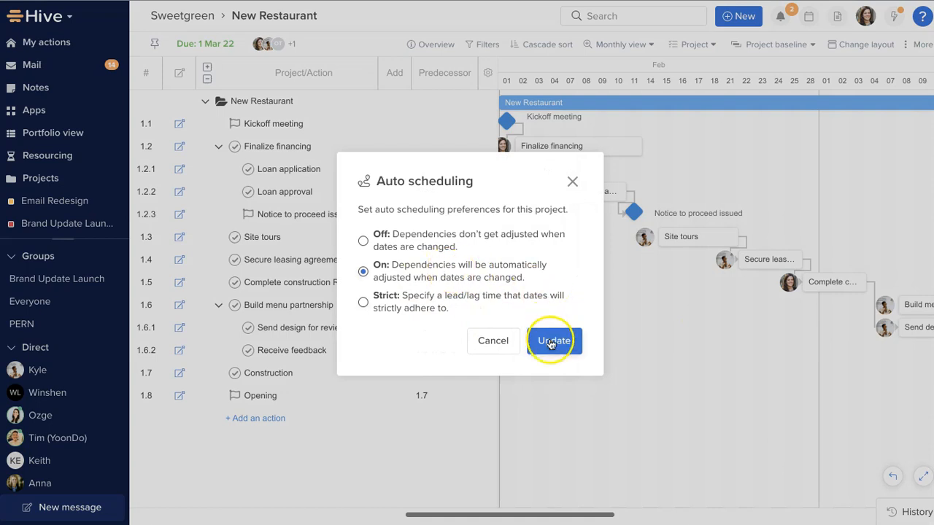
Turn auto scheduling On and link Site tours after Notice to proceed issued (1.2.3)
left_click(553, 342)
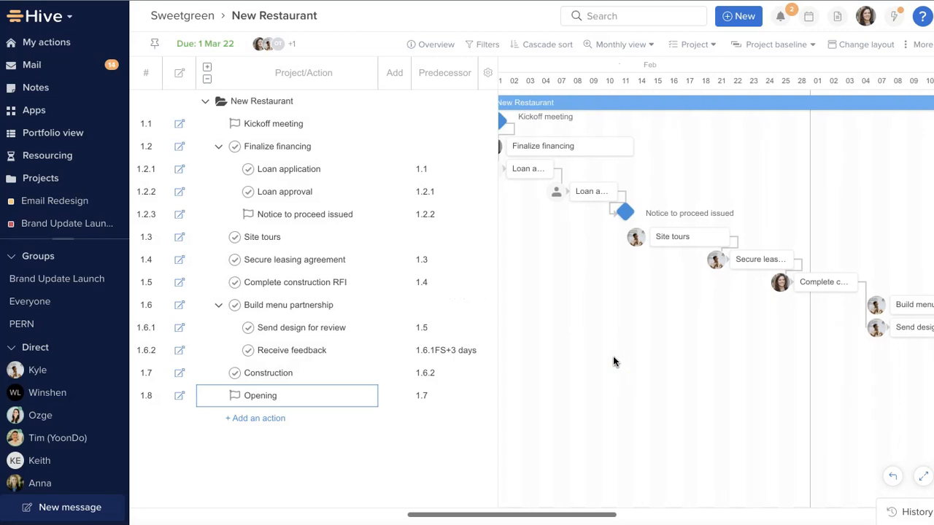
left_click(672, 237)
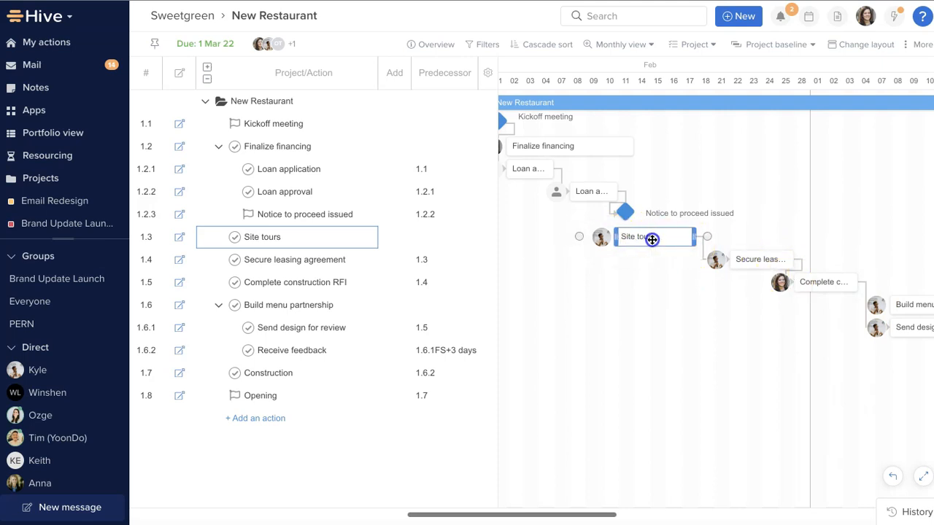
left_click_drag(654, 237, 712, 236)
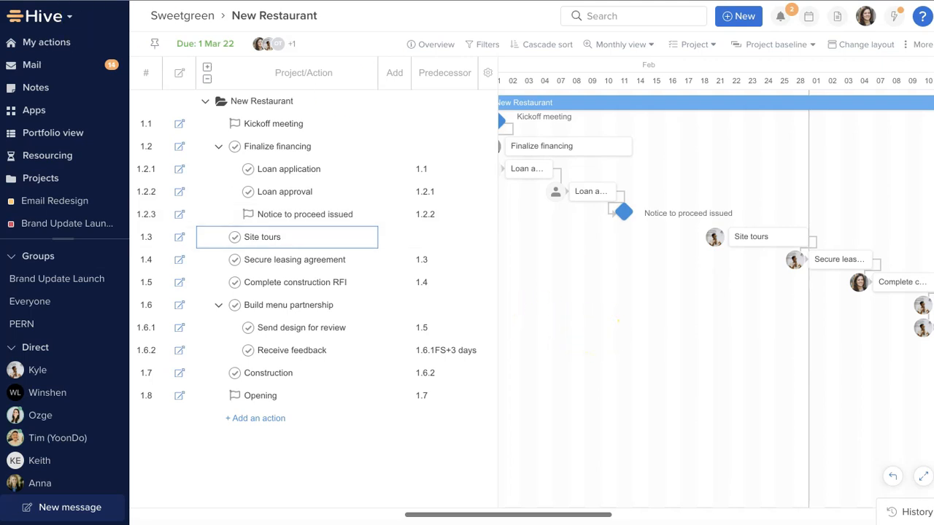
Adjust auto scheduling, then set Complete construction RFI's predecessor to 1.4FS+2 days
left_click(916, 44)
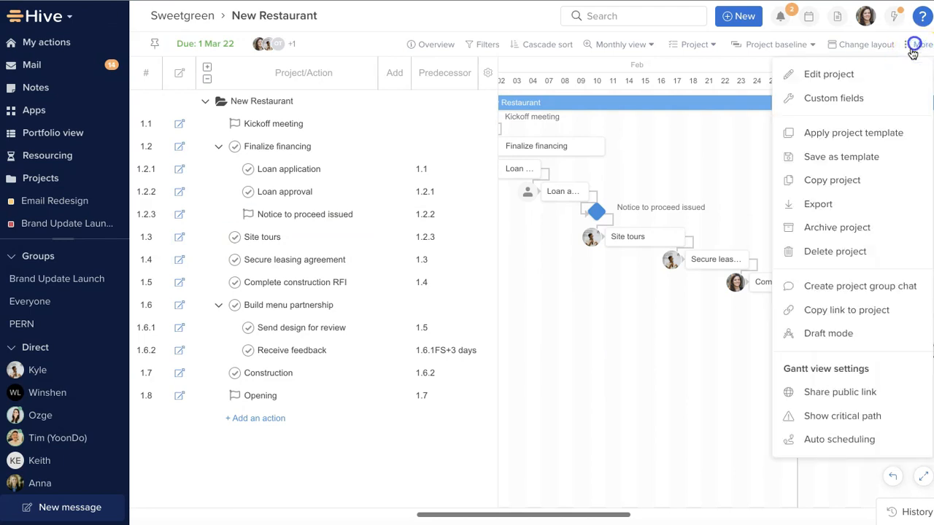
left_click(839, 439)
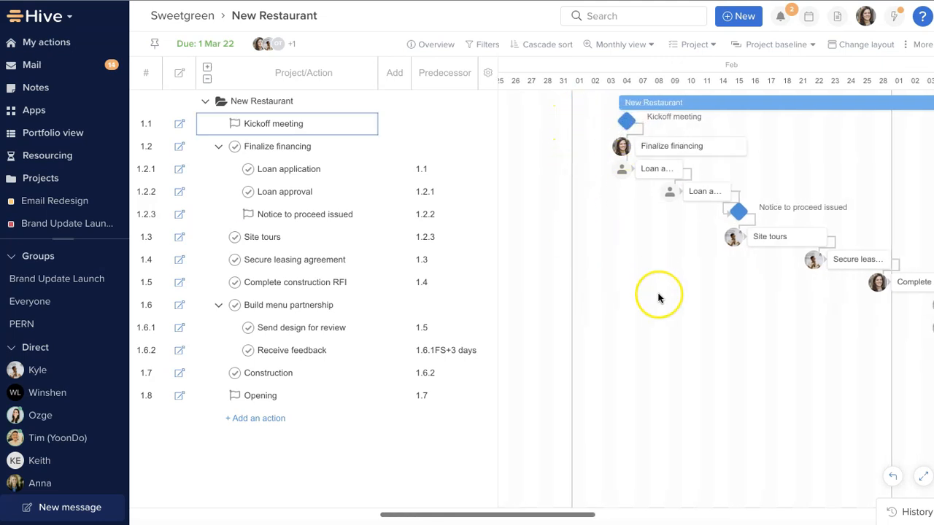
scroll("right", 3)
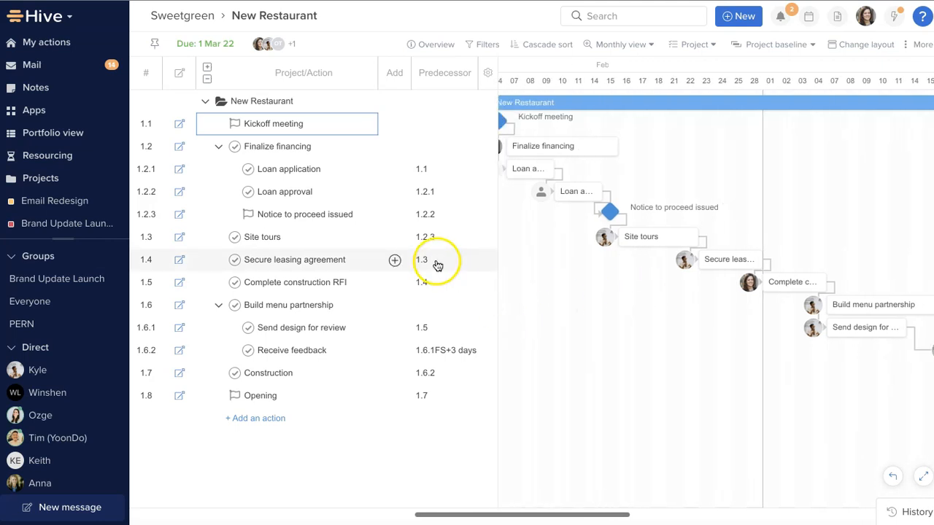
left_click(445, 283)
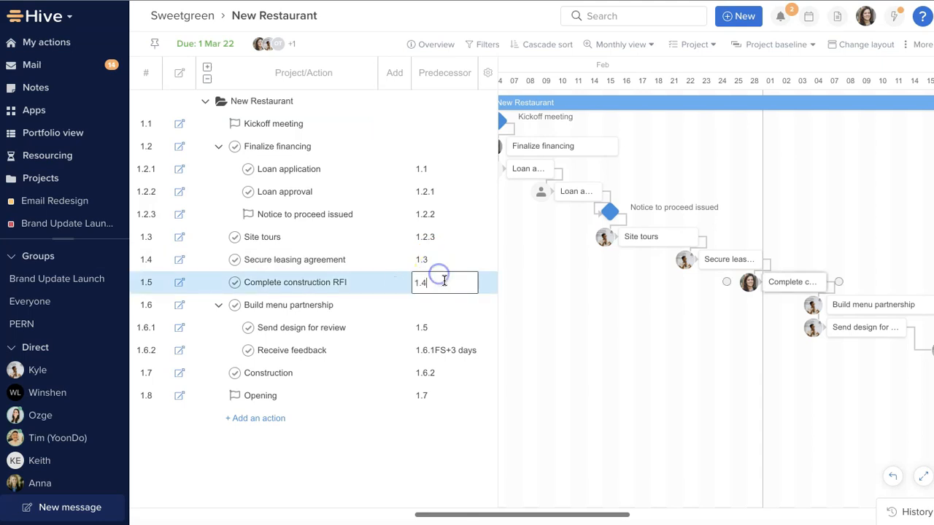
type("FS+2 days")
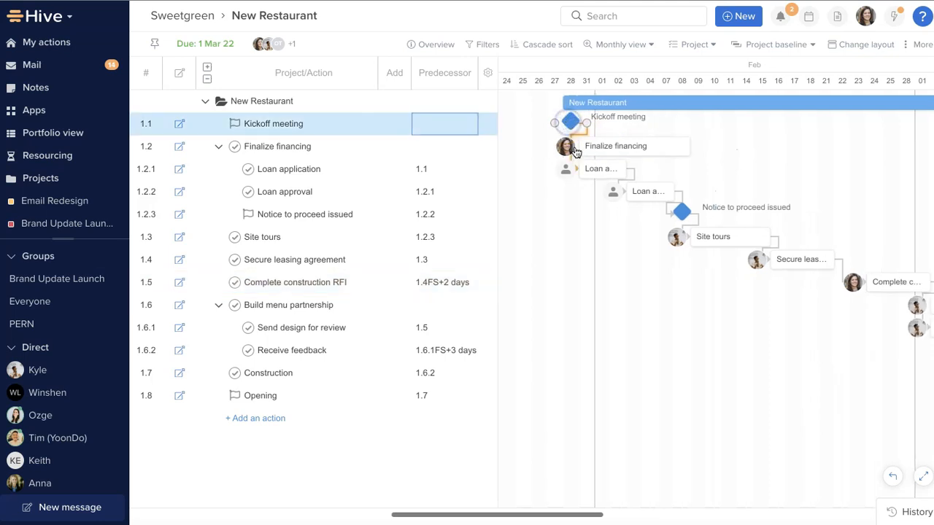
scroll("right", 3)
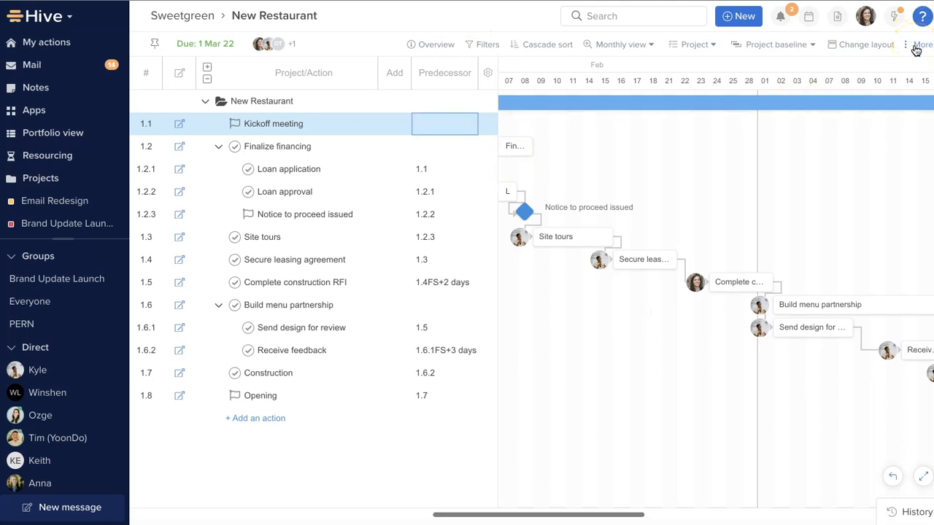
Save the New Restaurant project as a template
left_click(922, 44)
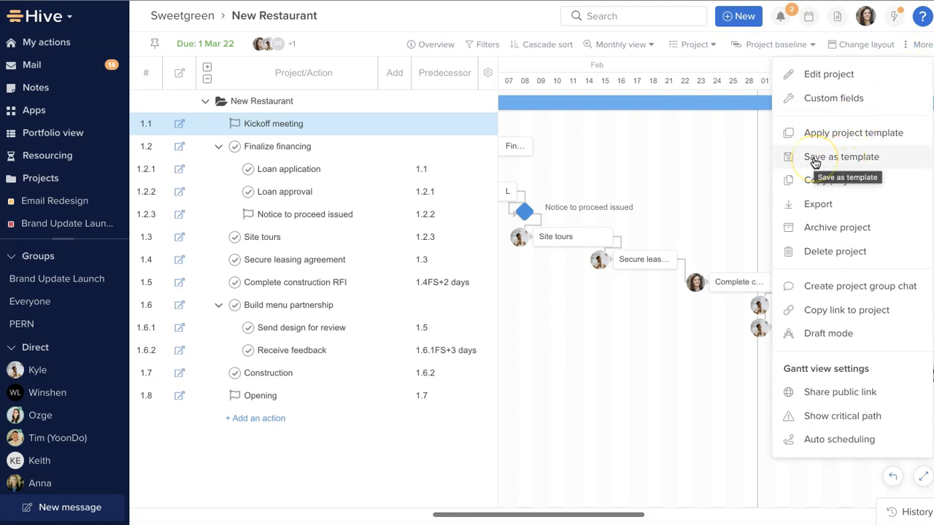
left_click(841, 156)
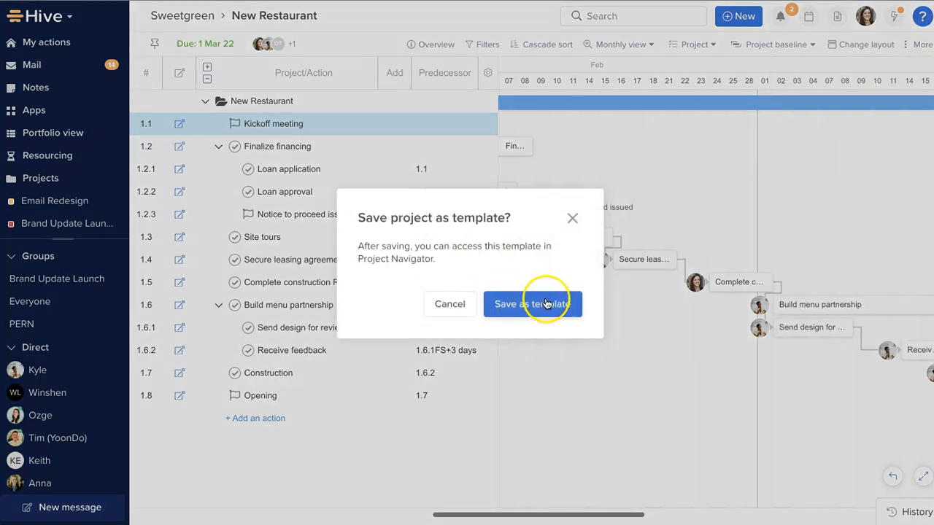
left_click(532, 305)
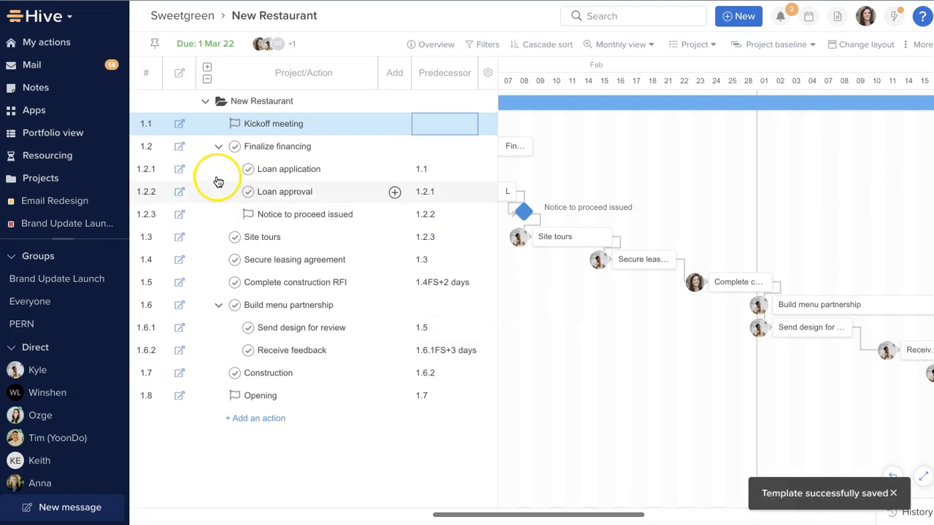
Save the Finalize financing action card as a template and review its page
left_click(278, 146)
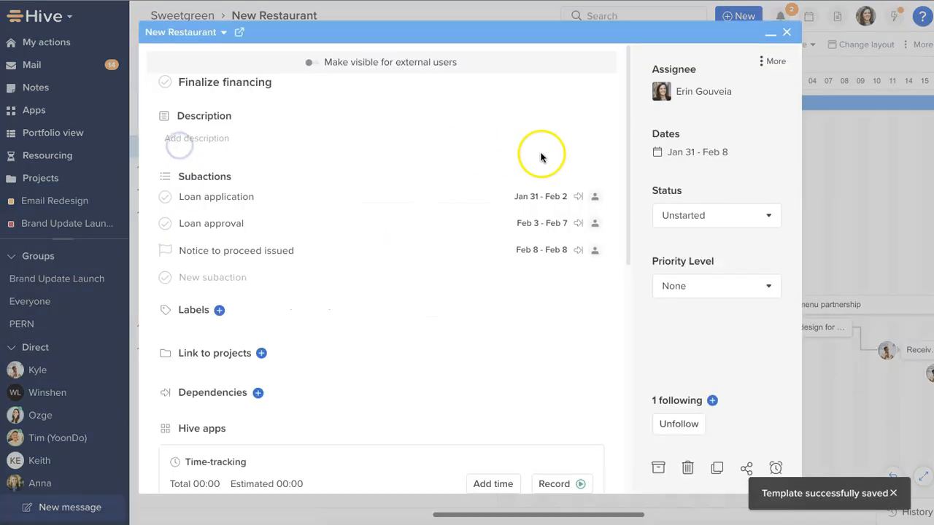
left_click(775, 61)
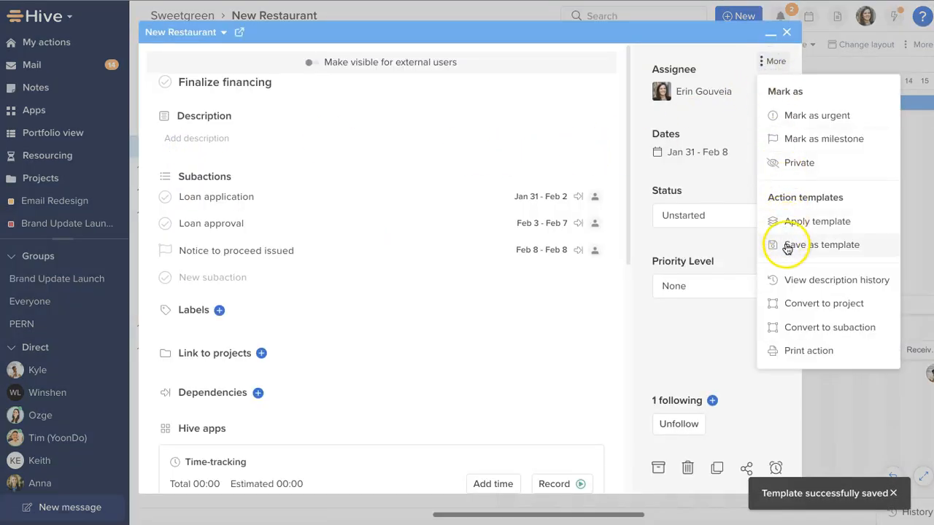
left_click(823, 245)
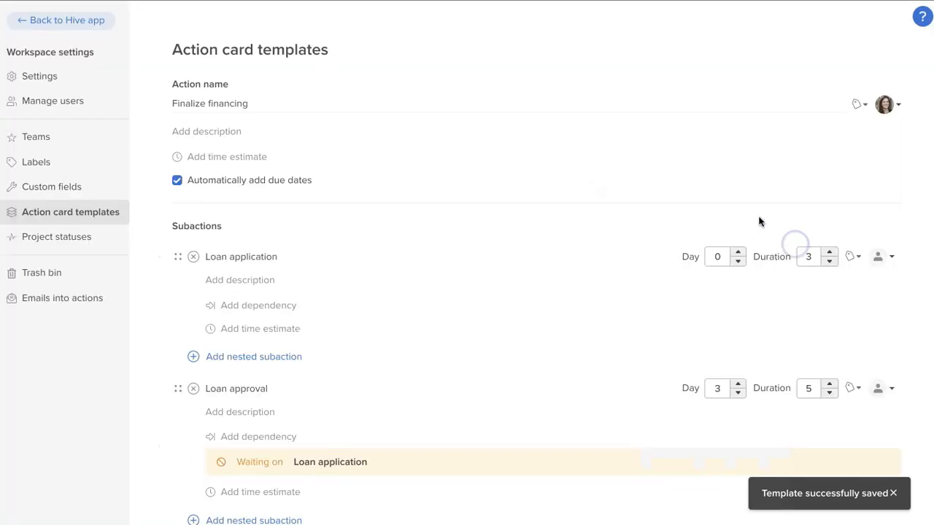
scroll("down", 3)
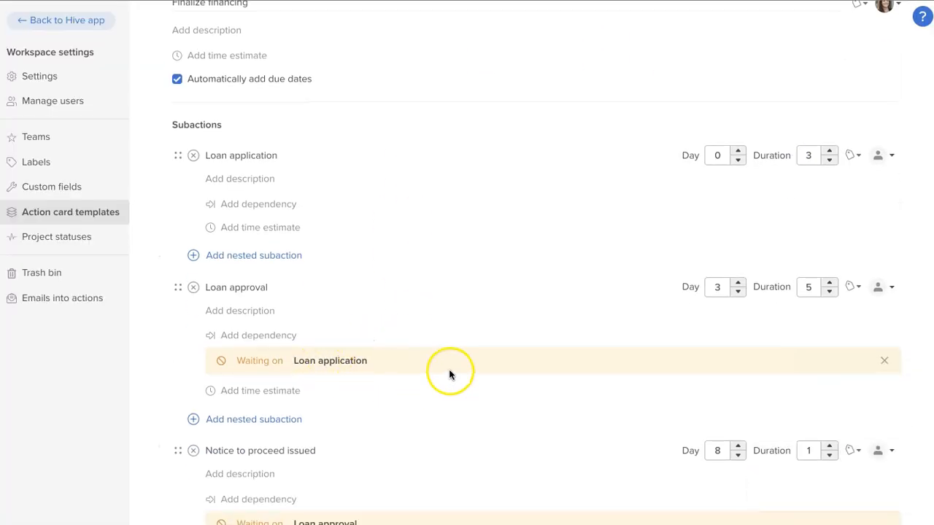
scroll("down", 3)
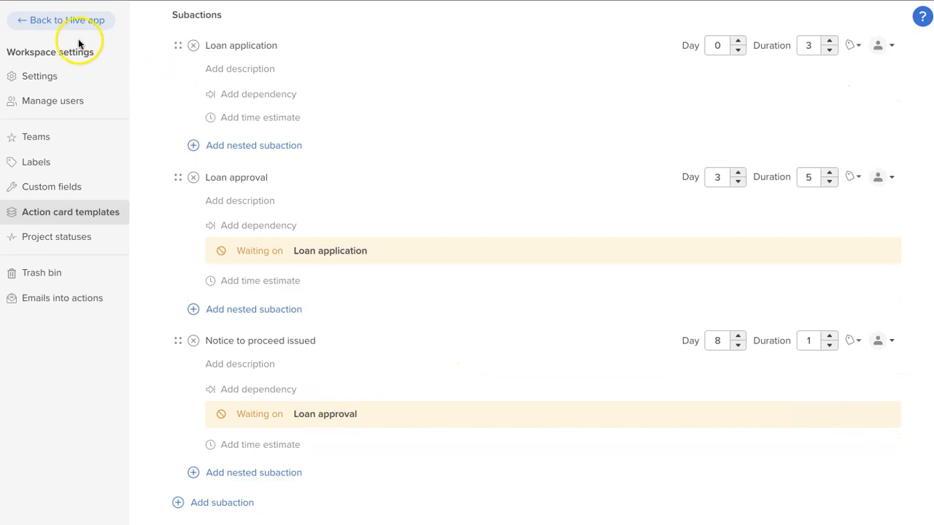
Return to the Gantt and save Site tours' start-to-start link 1.1SS with 0 days lag
left_click(67, 21)
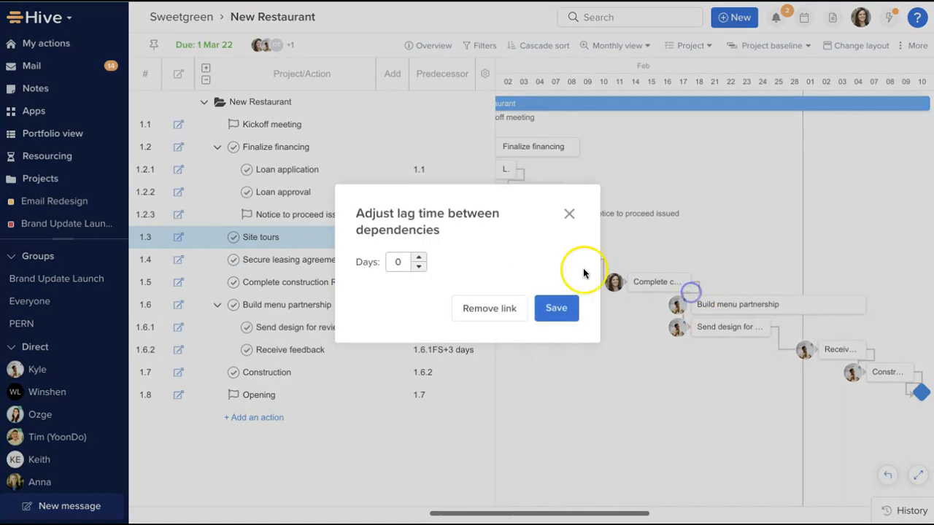
left_click(556, 307)
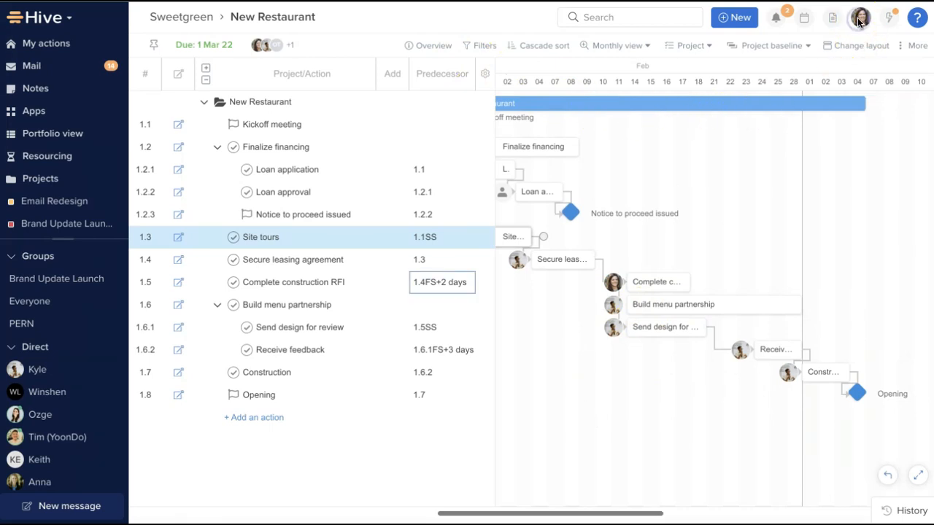
From the avatar menu, go to workspace Settings and reveal the Gantt auto scheduling default (On)
left_click(860, 17)
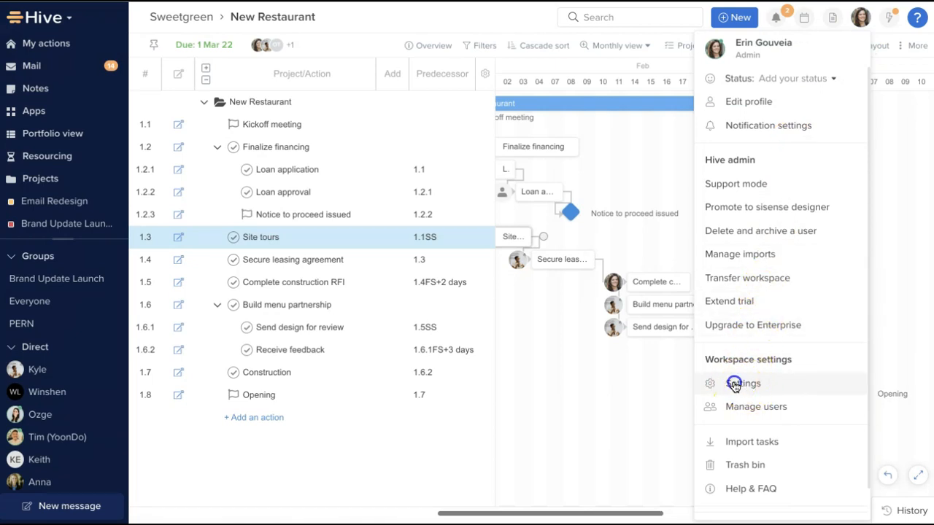
left_click(742, 383)
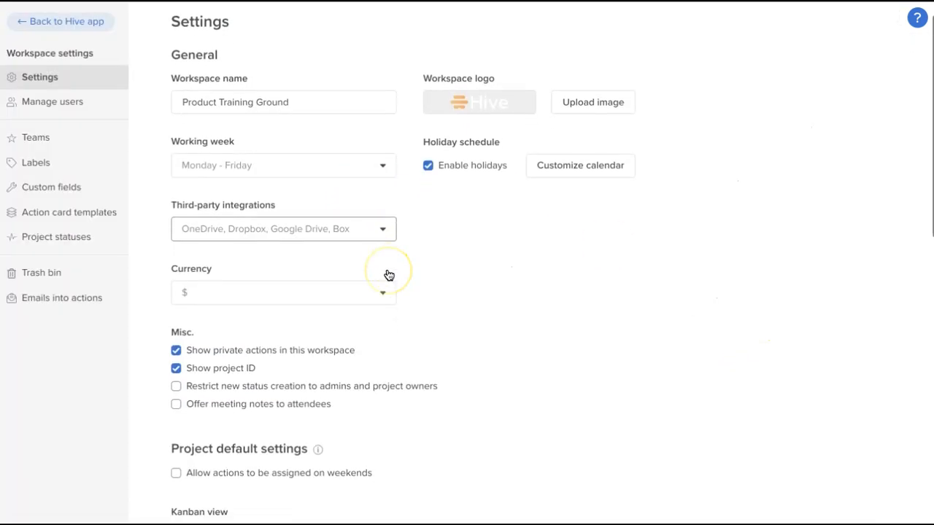
scroll("down", 3)
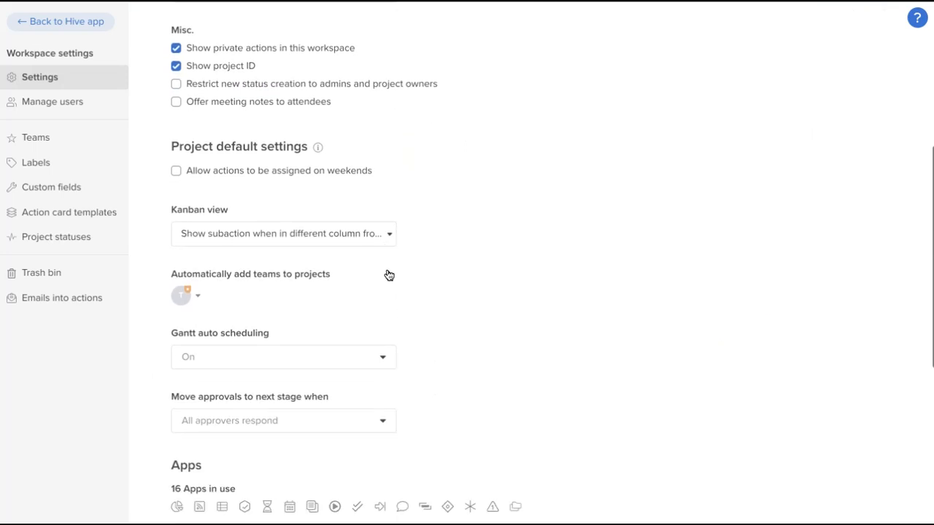